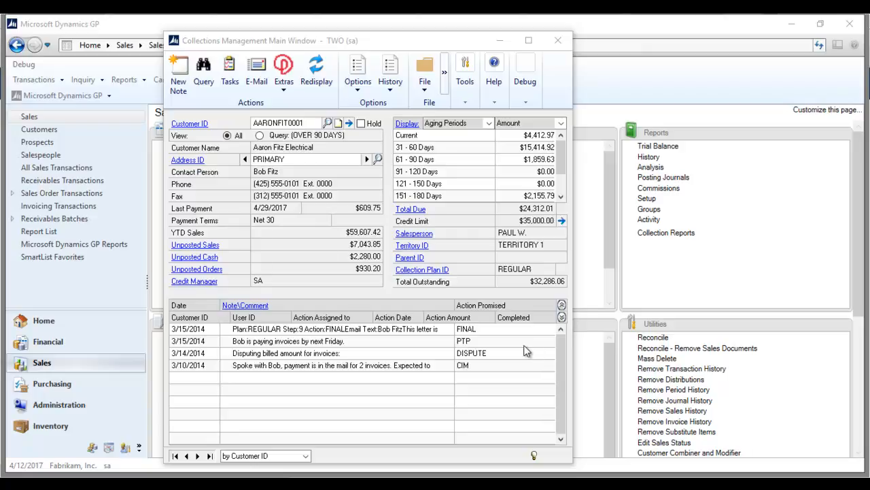
mouse_move(499, 340)
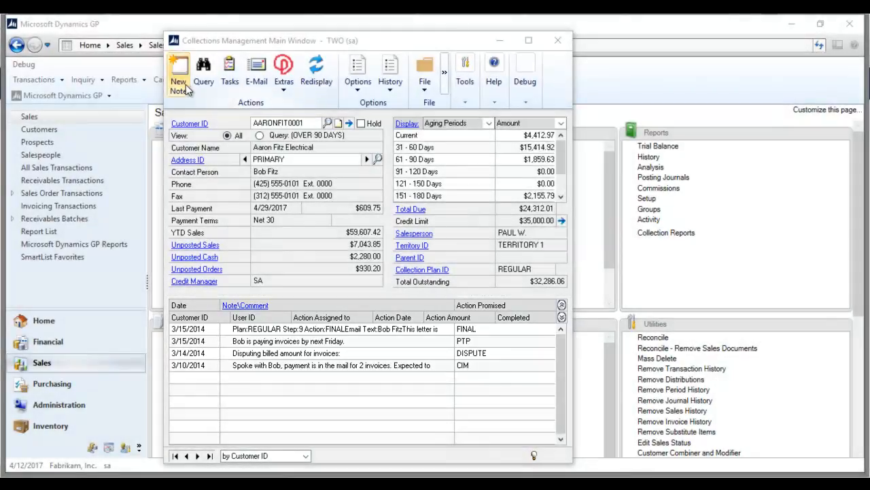
- Start a new note for Aaron Fitz Electrical with action CIM (check in the mail)
click(179, 72)
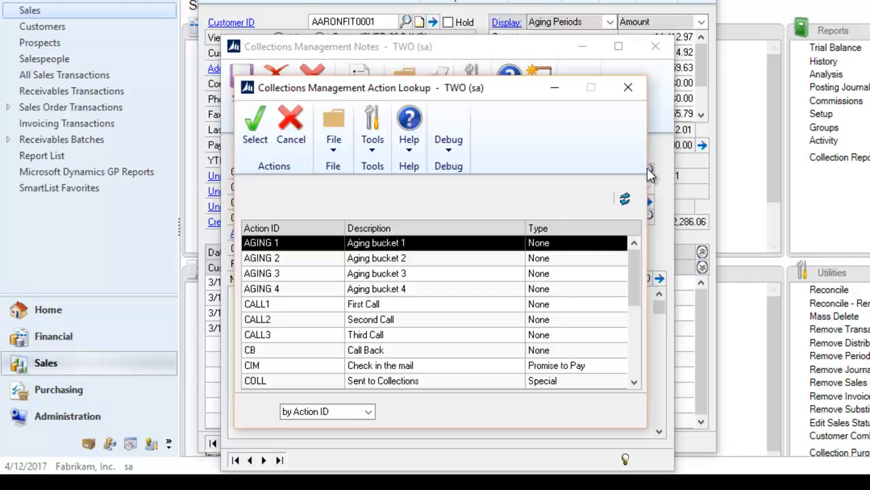
scroll(down, 3)
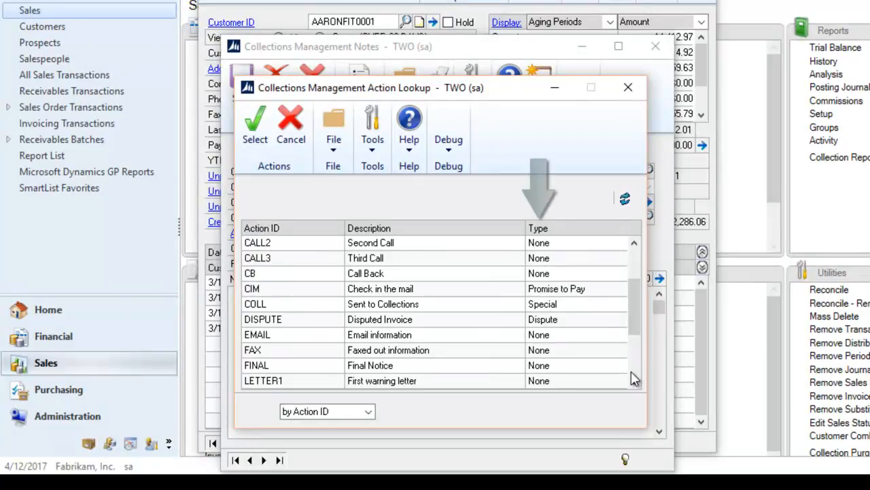
mouse_move(614, 367)
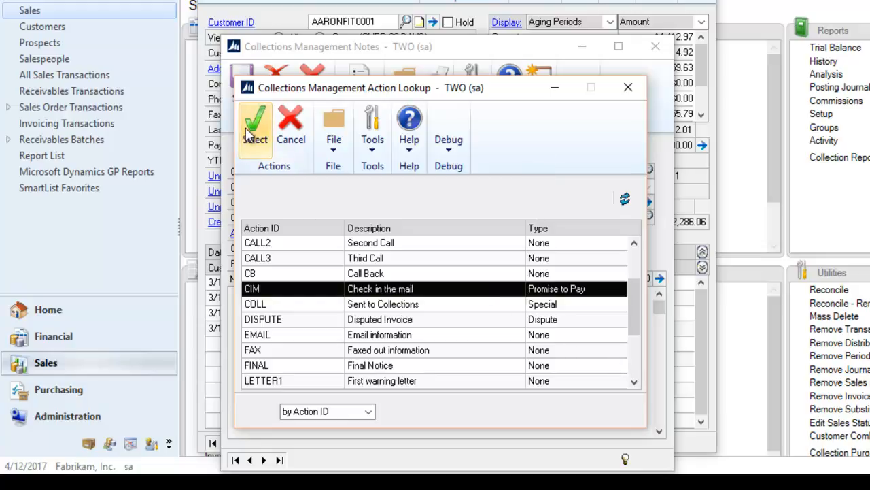
click(254, 129)
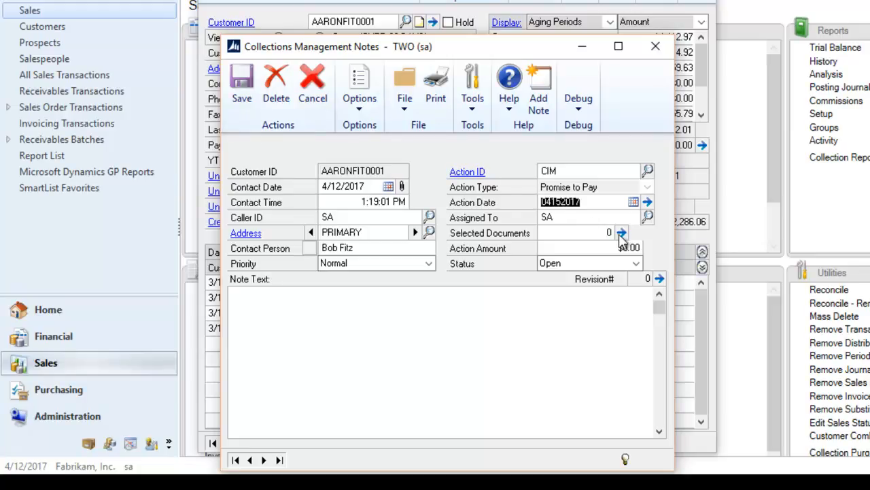
- Link invoice STDINV2264 to the note, setting the action amount to $39.95
click(621, 233)
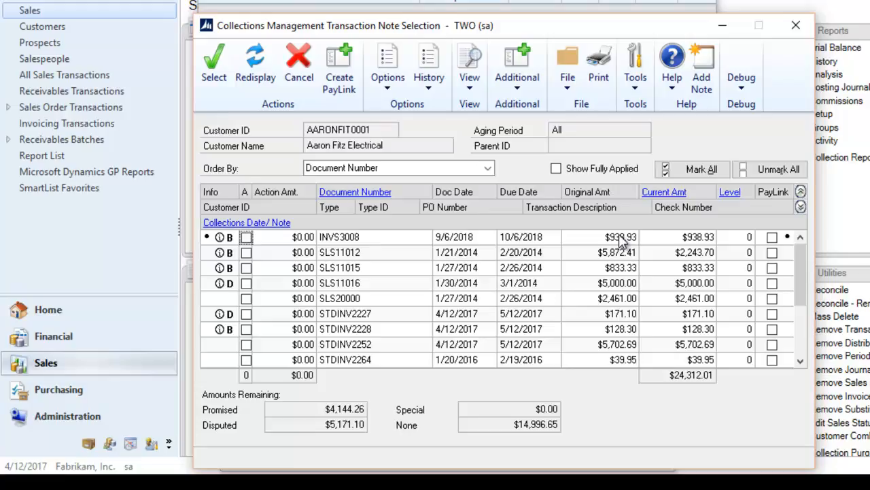
scroll(down, 3)
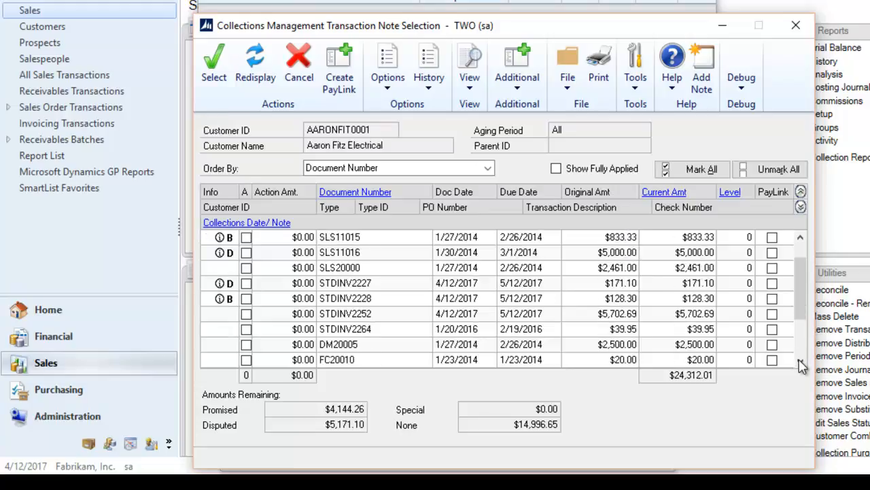
scroll(down, 3)
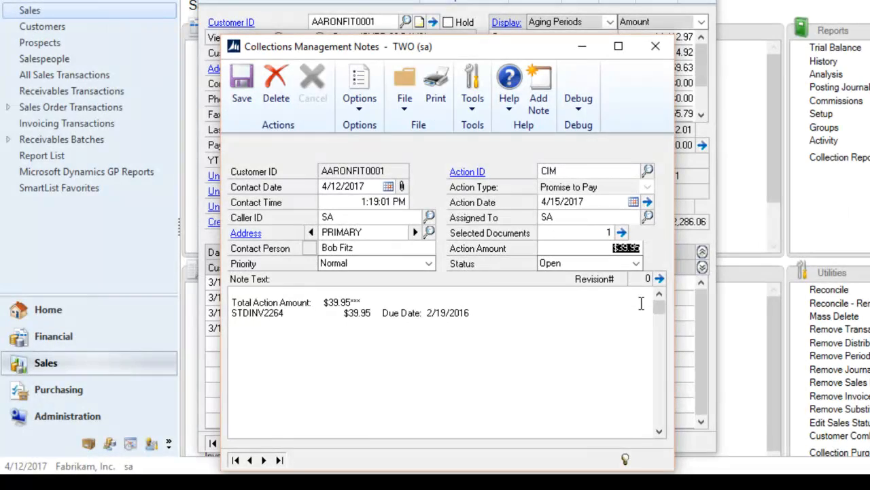
click(659, 278)
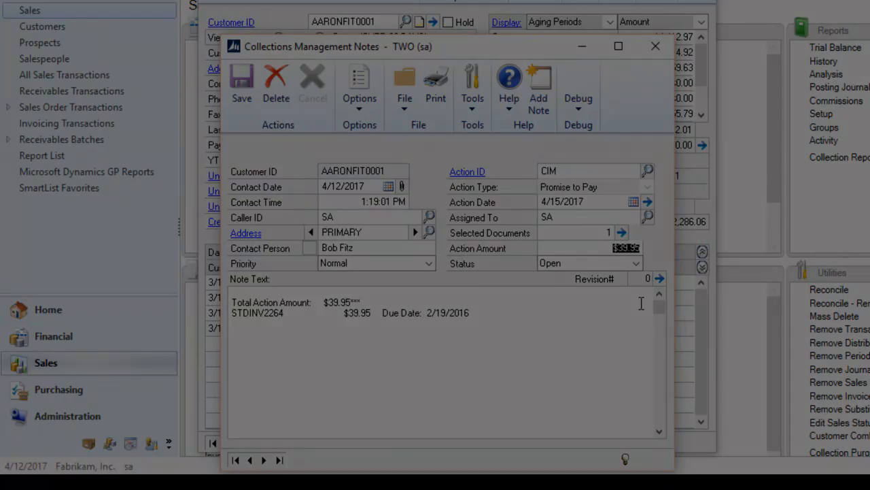
- Save the new CIM collection note for Aaron Fitz Electrical
click(655, 46)
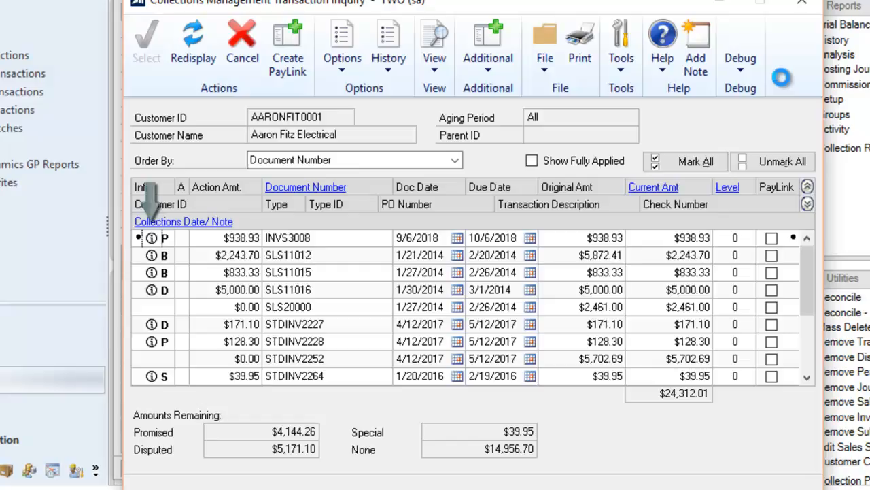
mouse_move(160, 204)
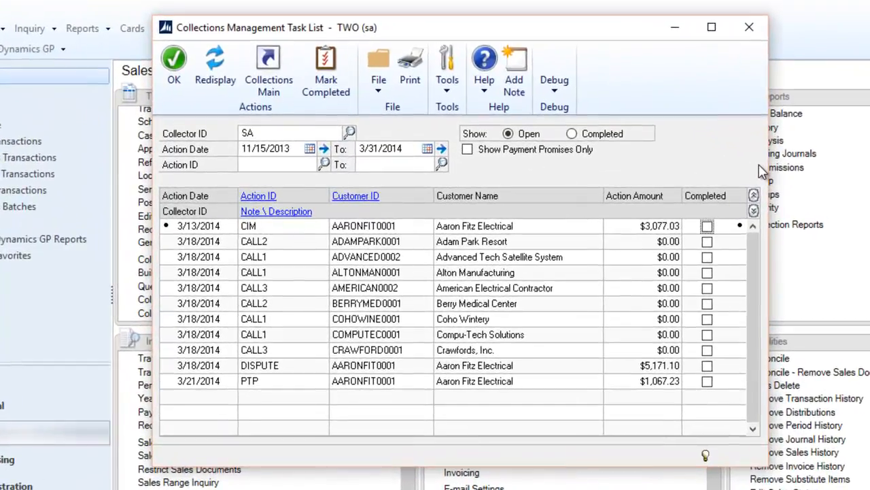
mouse_move(724, 170)
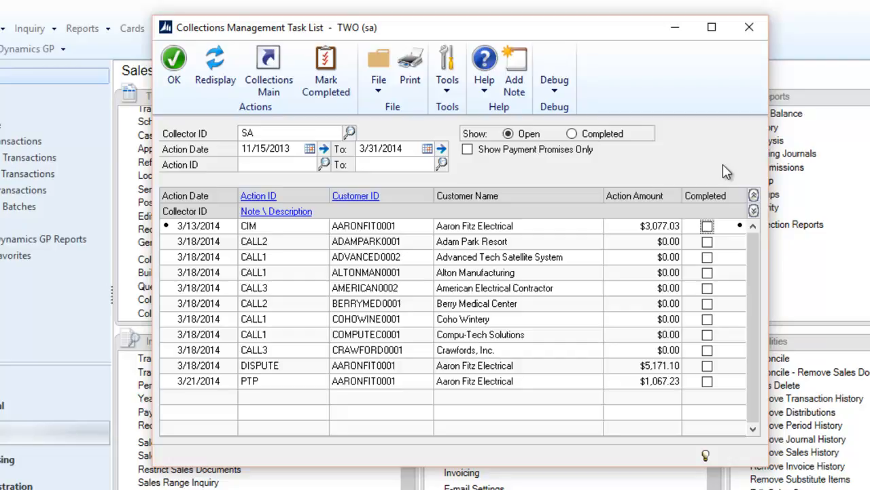
mouse_move(714, 175)
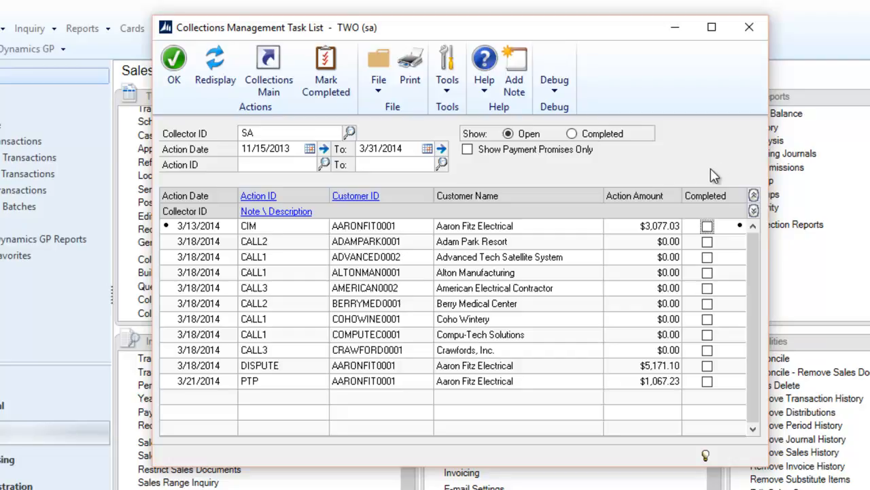
mouse_move(699, 179)
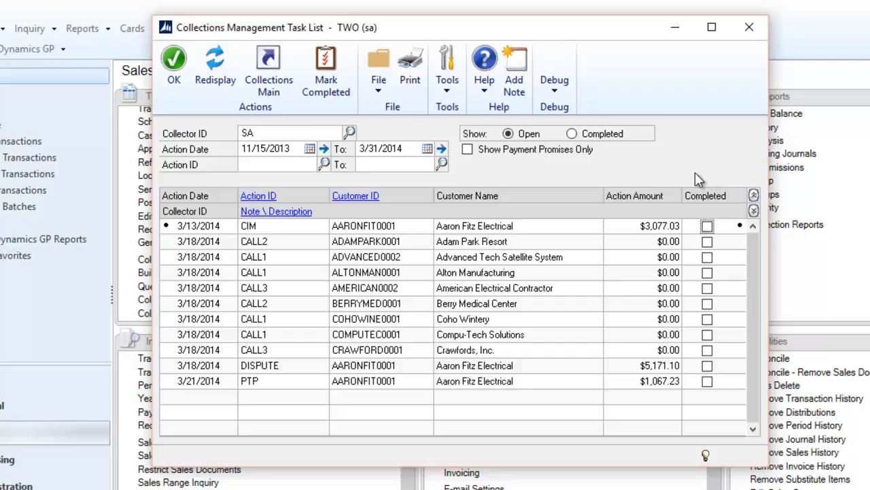
mouse_move(701, 212)
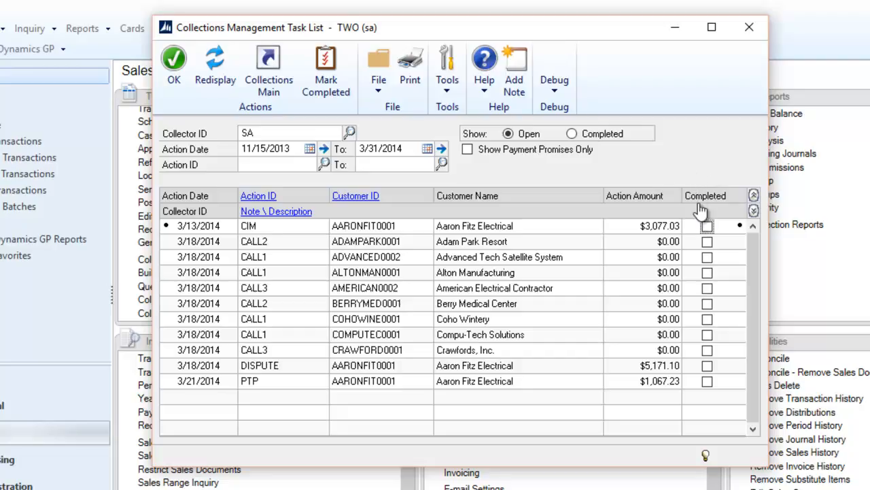
- Tick Completed on the CIM task row and run Mark Completed for paid promises
click(707, 226)
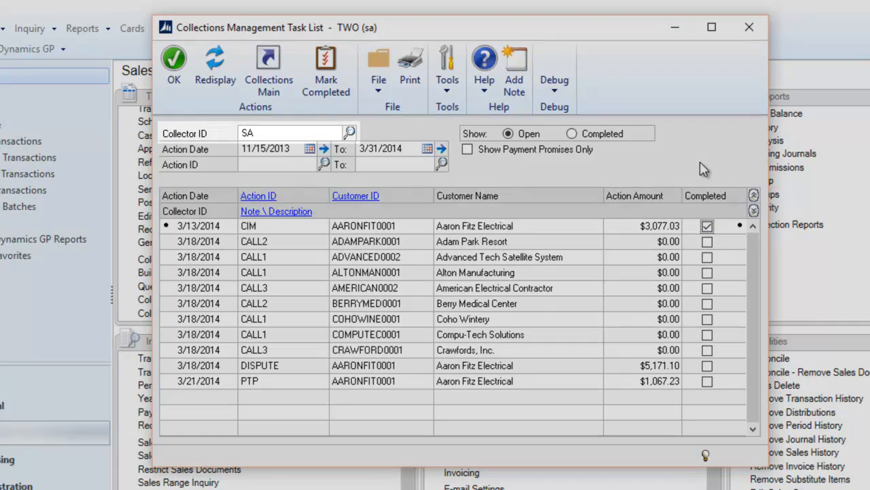
click(292, 132)
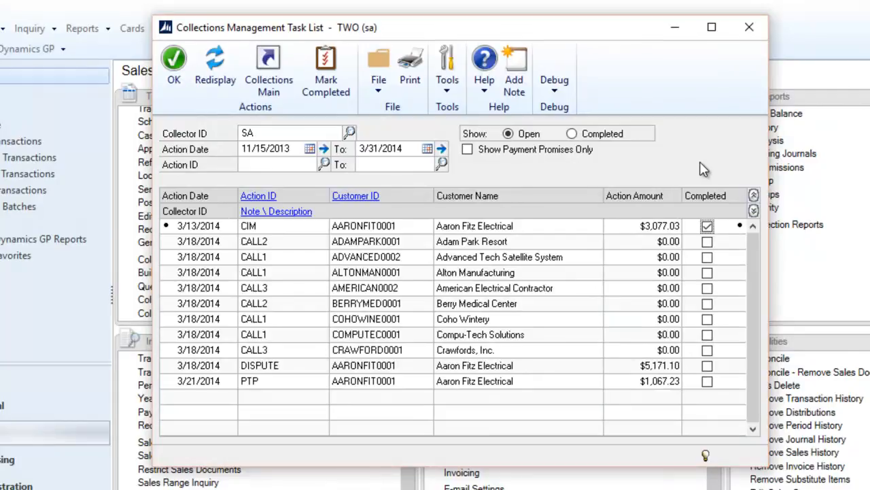
mouse_move(716, 163)
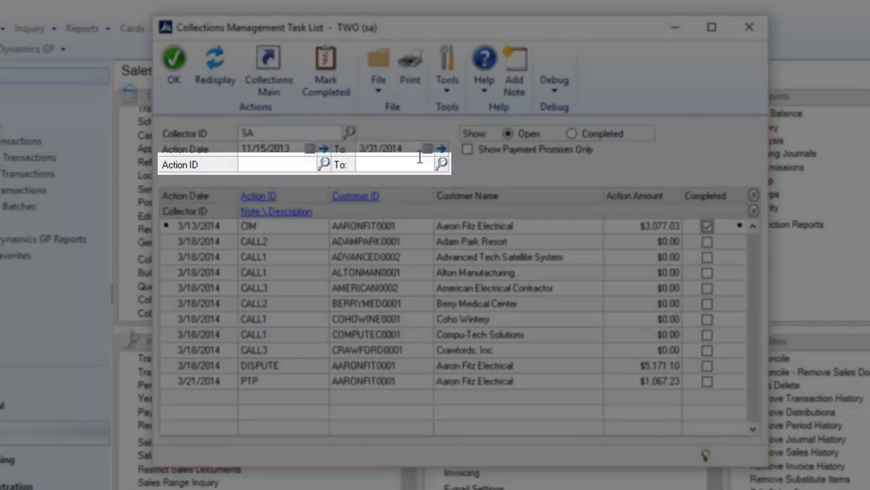
click(325, 68)
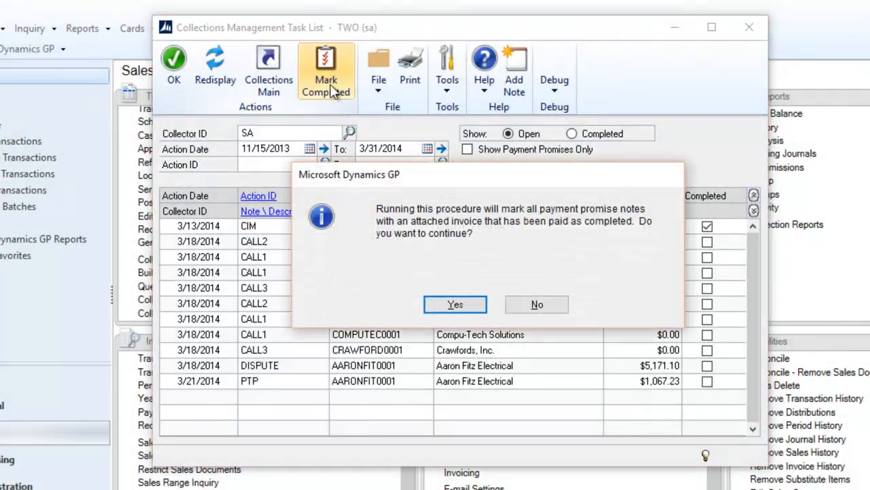
mouse_move(449, 293)
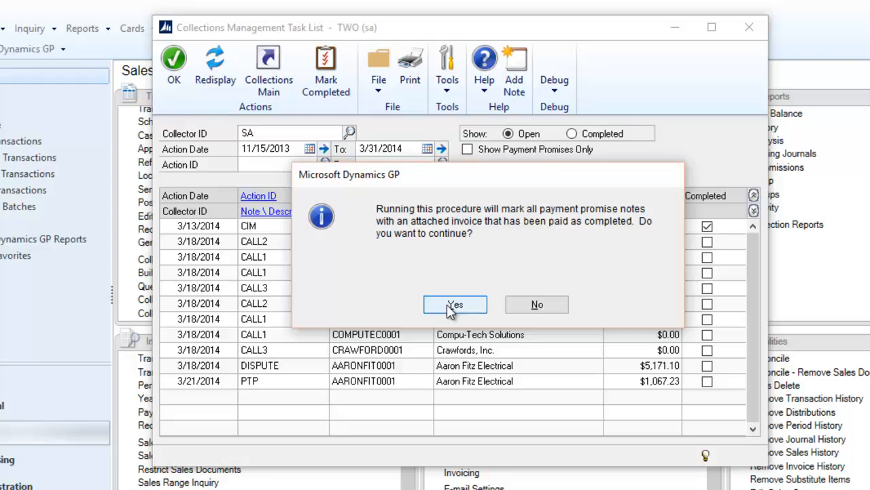
- Confirm completing the paid payment-promise notes
click(454, 304)
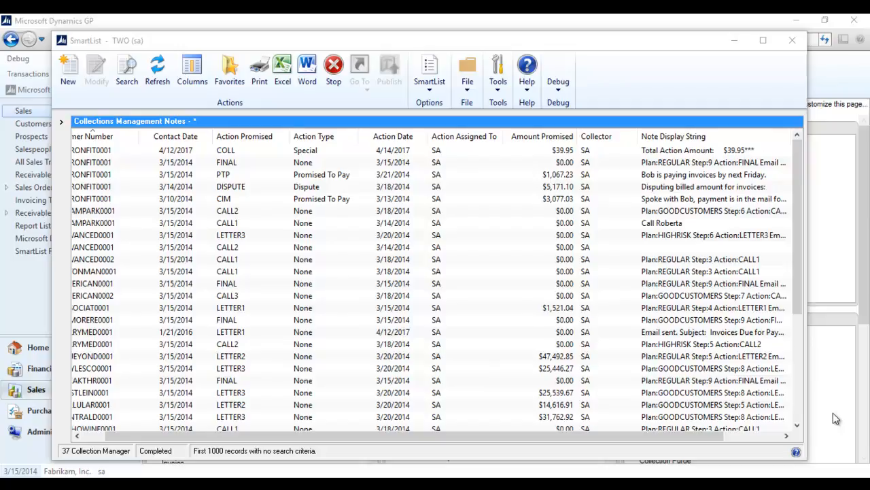
- Close the Collections Management Notes SmartList
click(244, 136)
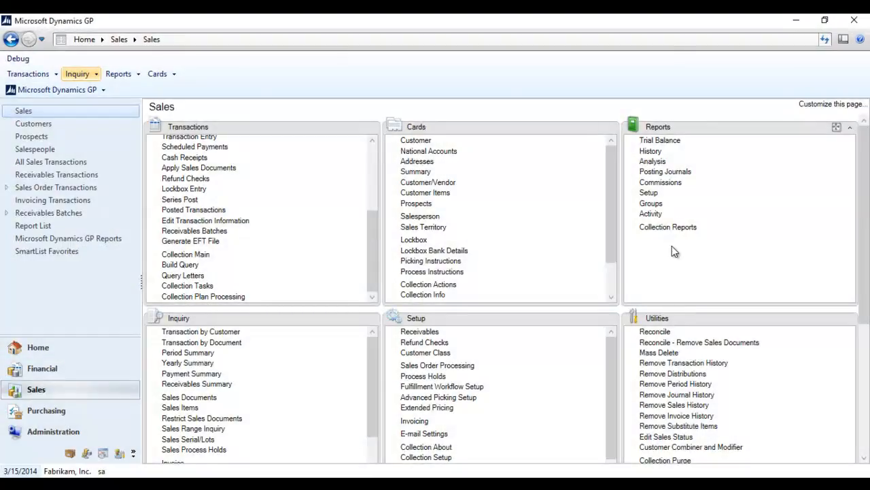
- Print the Notes by Customer collection report to the screen
click(668, 227)
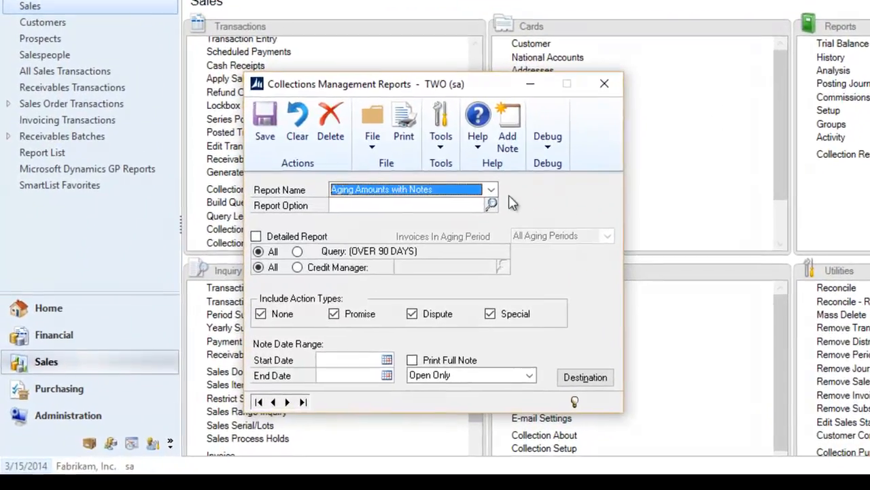
click(490, 189)
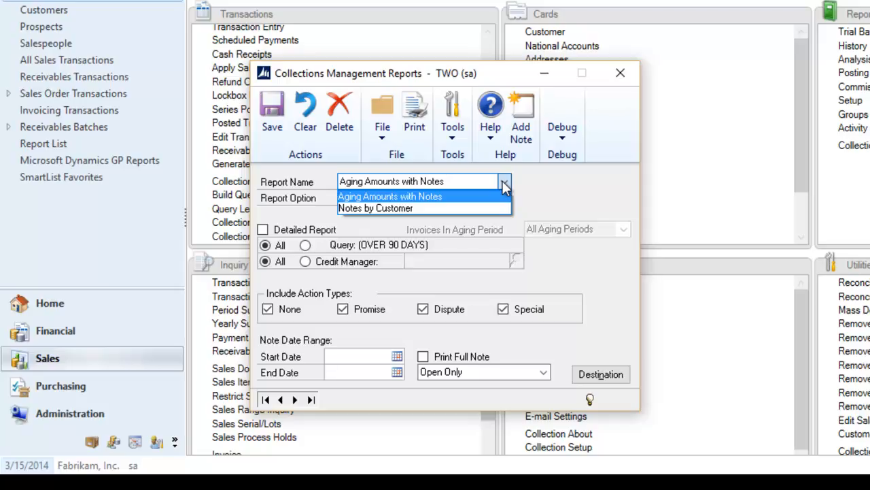
click(375, 208)
text(New)
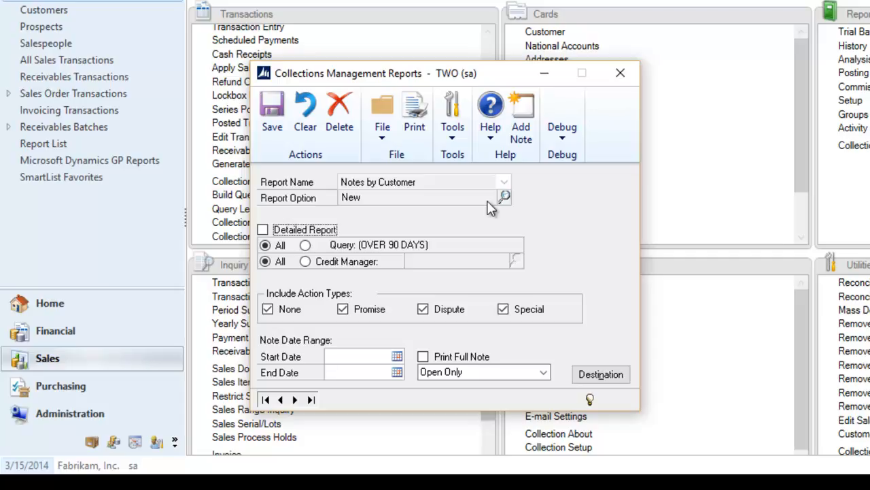
click(415, 115)
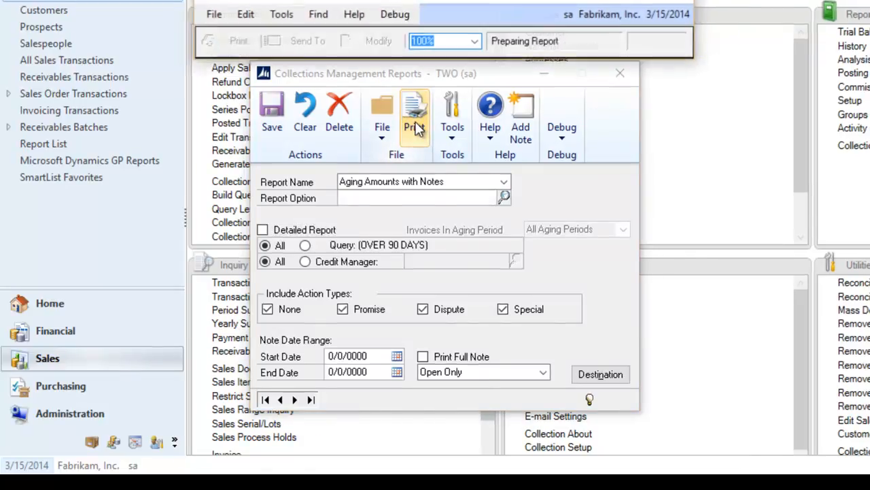
click(415, 115)
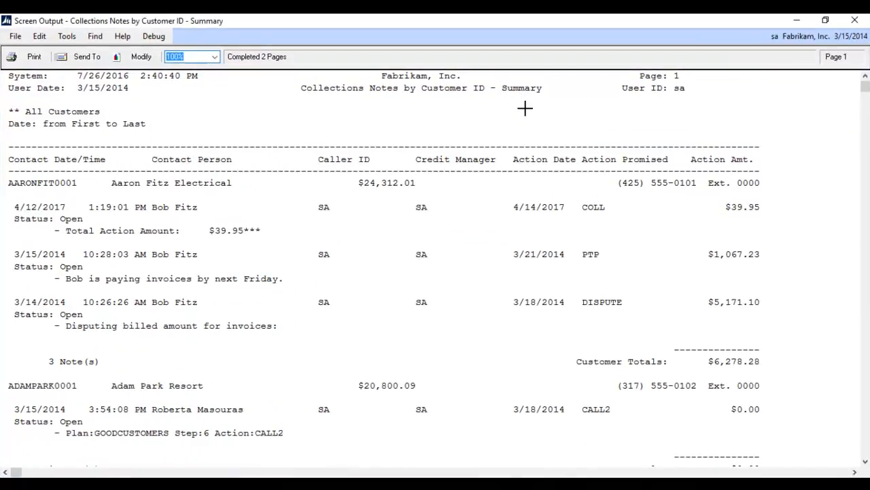